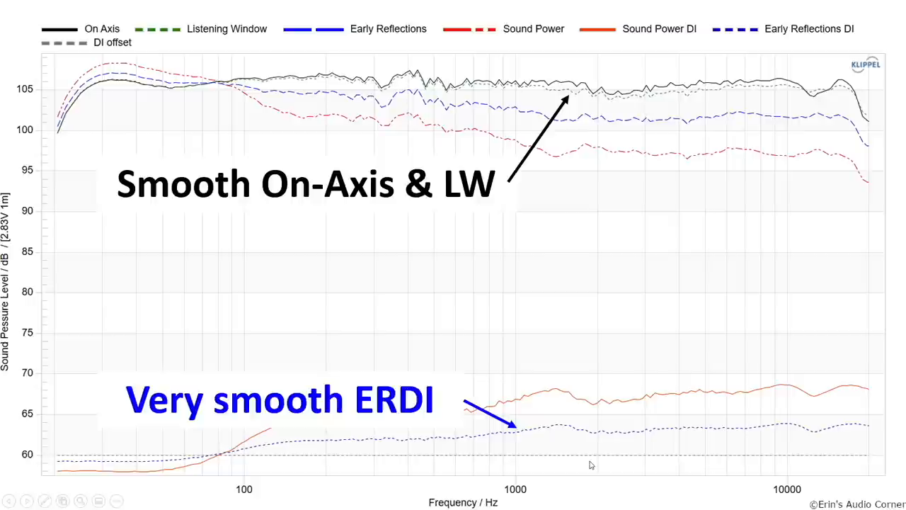
pyautogui.moveTo(478, 390); pyautogui.dragTo(617, 484)
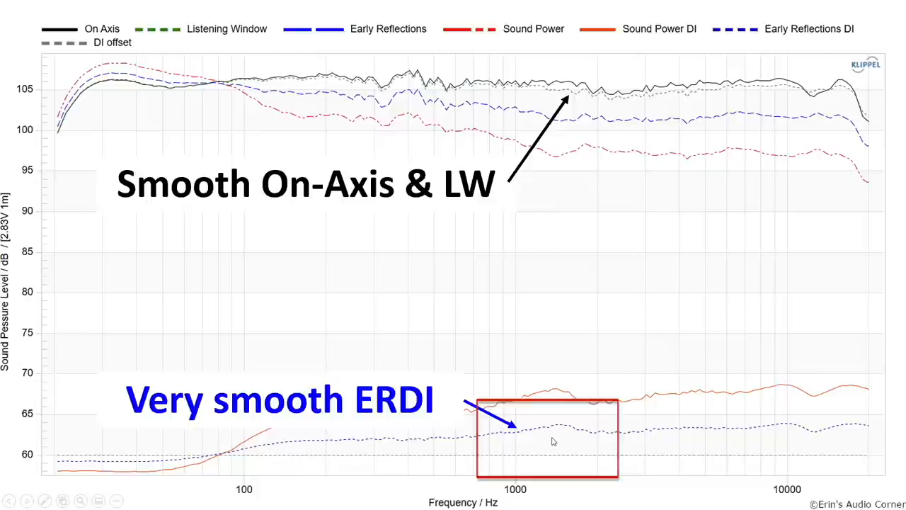